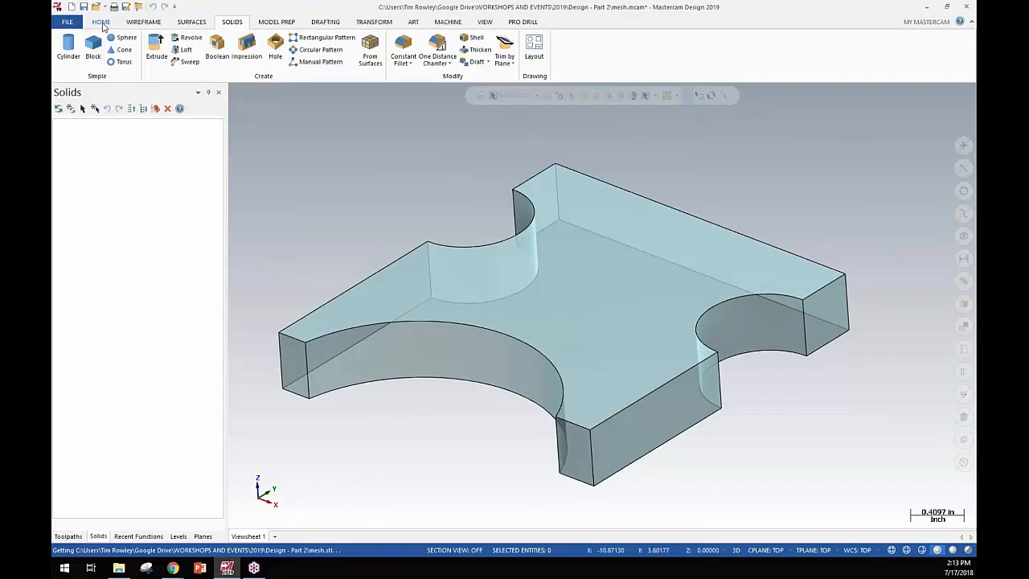
# Switch from the Home tools to the Wireframe tab's curve creation tools
pyautogui.click(98, 22)
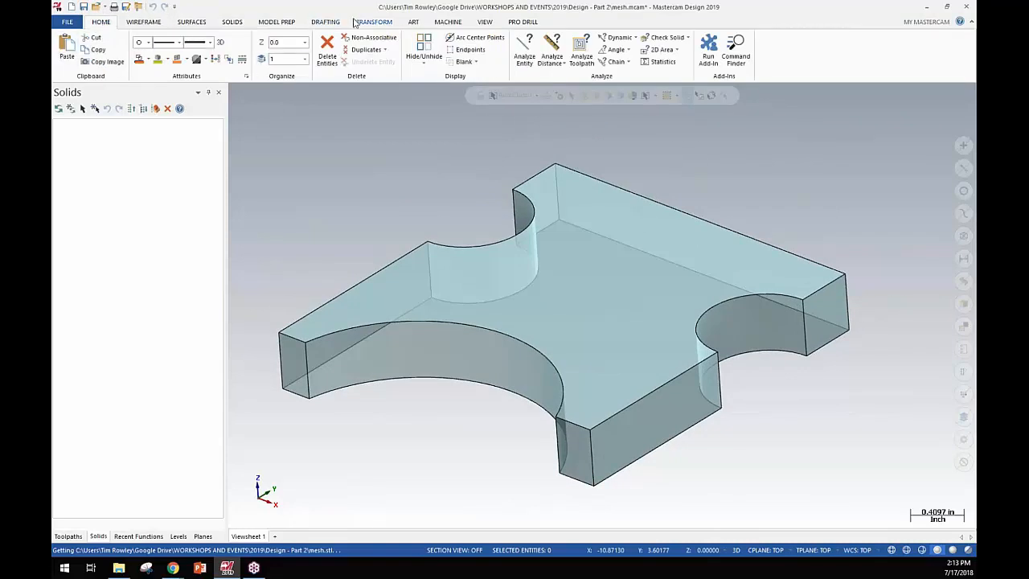
pyautogui.moveTo(143, 21)
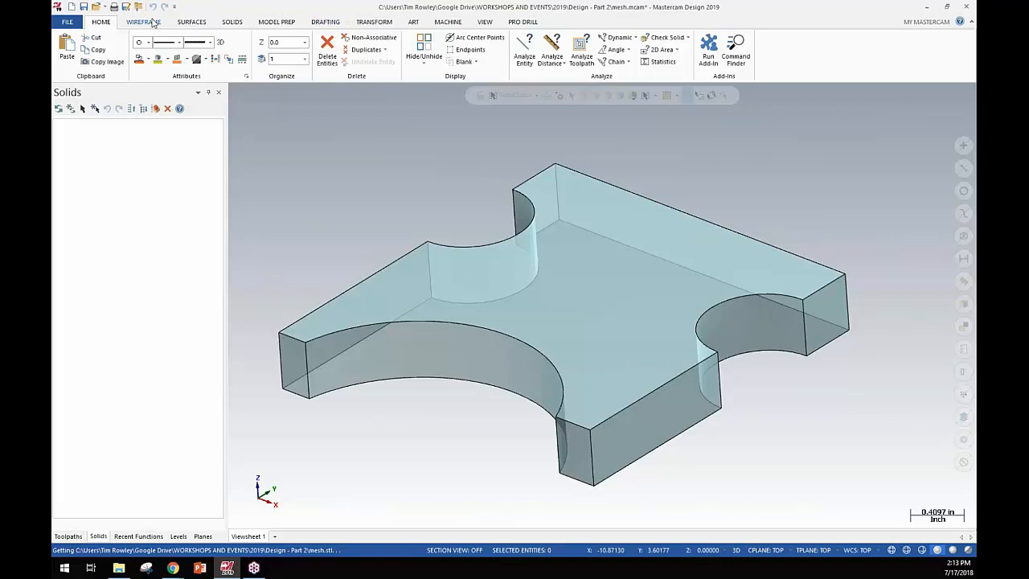
pyautogui.click(148, 21)
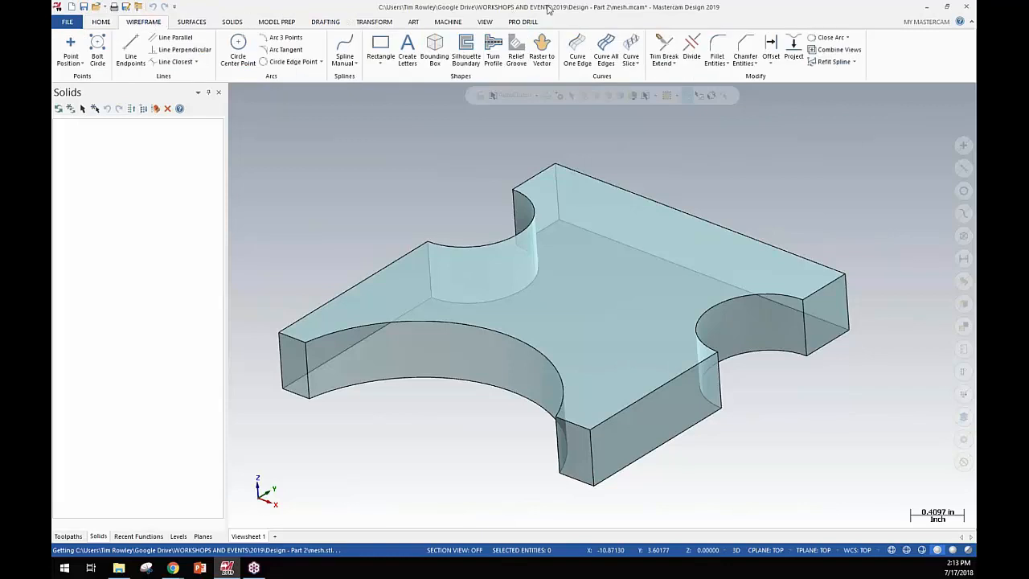
pyautogui.moveTo(604, 46)
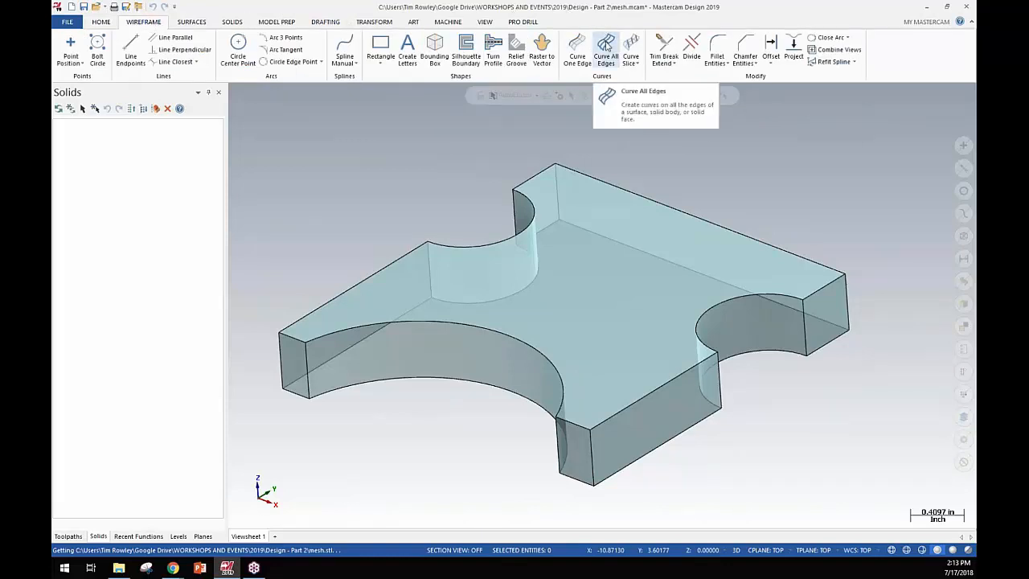
# Start Curve All Edges on the mesh part with Fit arcs and lines enabled
pyautogui.click(606, 45)
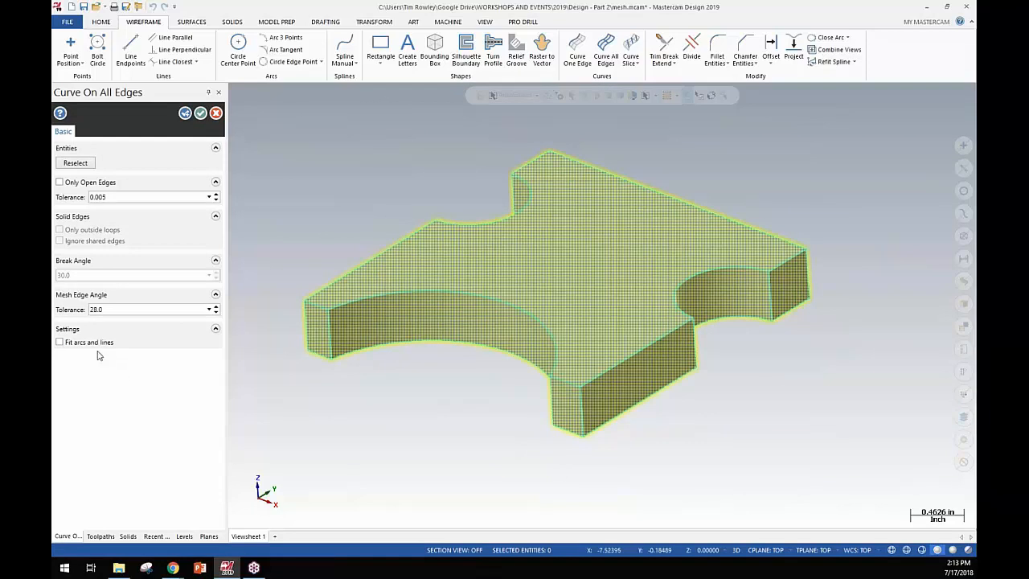
pyautogui.click(60, 341)
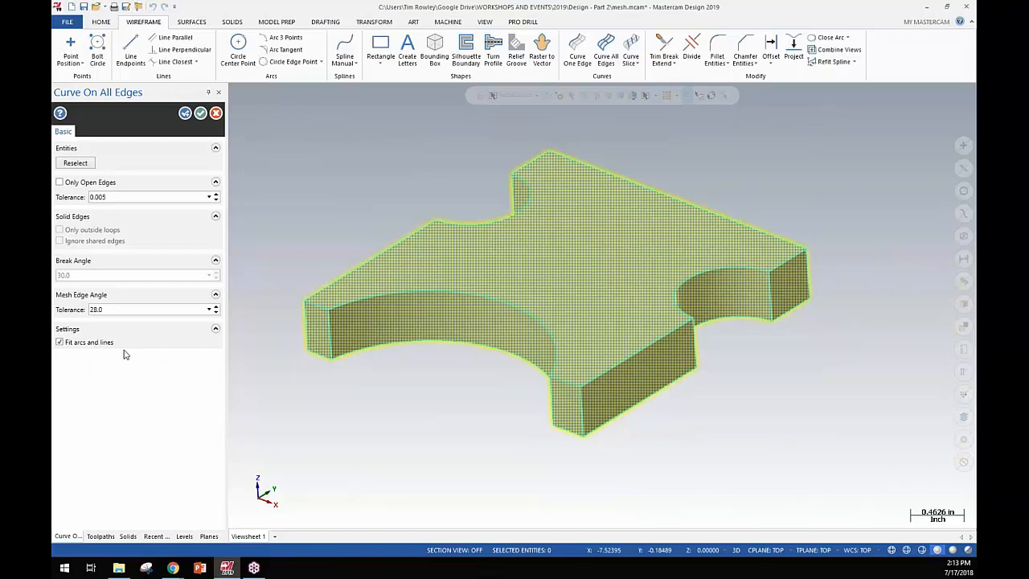
pyautogui.moveTo(447, 284)
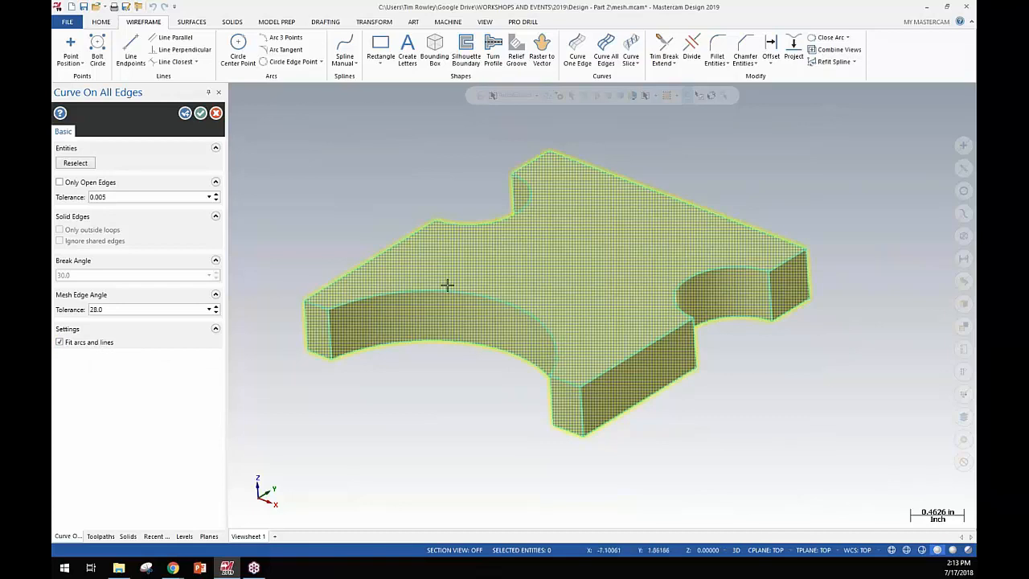
pyautogui.moveTo(520, 199)
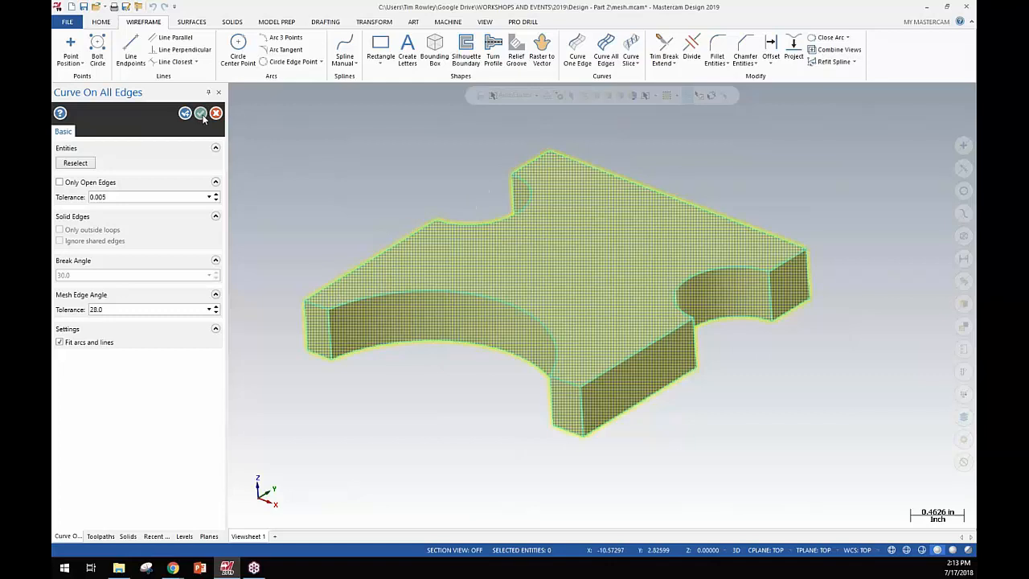
# Confirm the Curve On All Edges panel to generate the edge curves
pyautogui.click(198, 113)
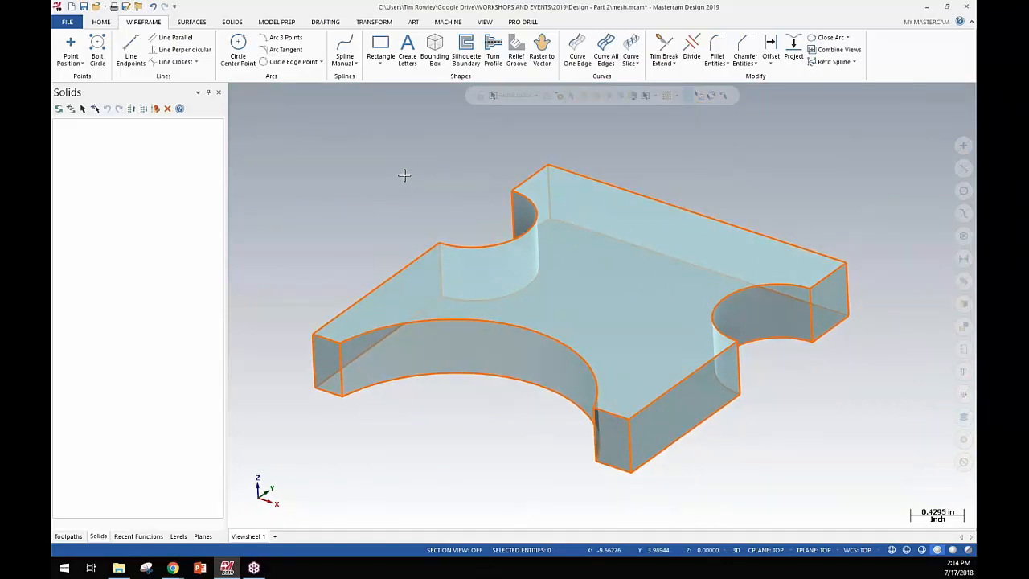
pyautogui.moveTo(479, 132)
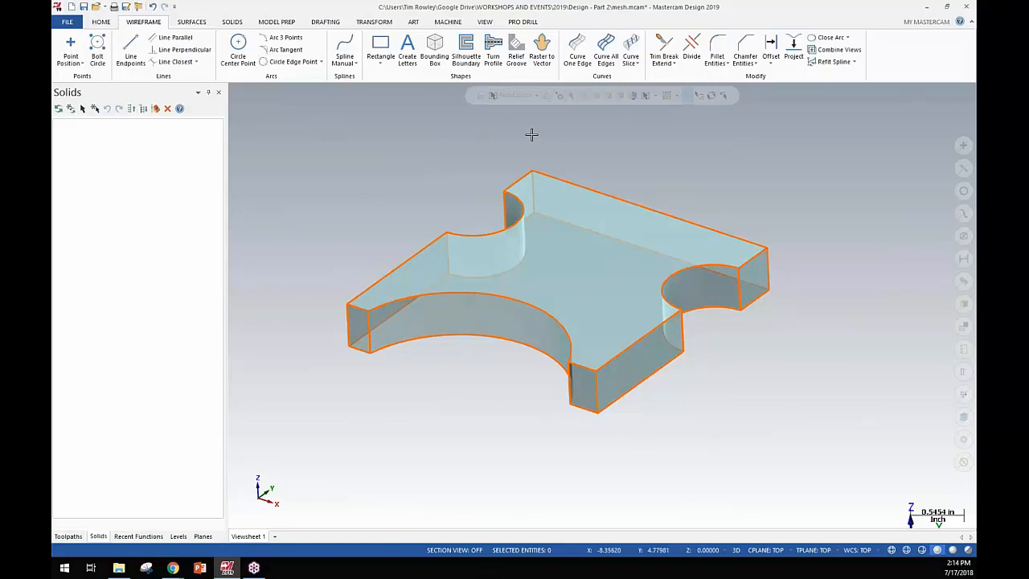
pyautogui.moveTo(608, 48)
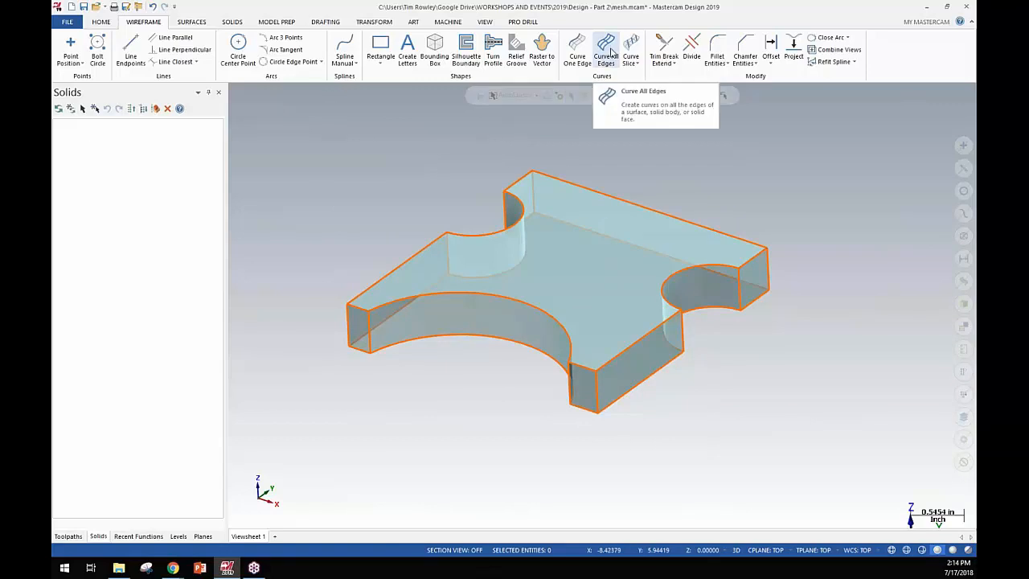
pyautogui.moveTo(417, 178)
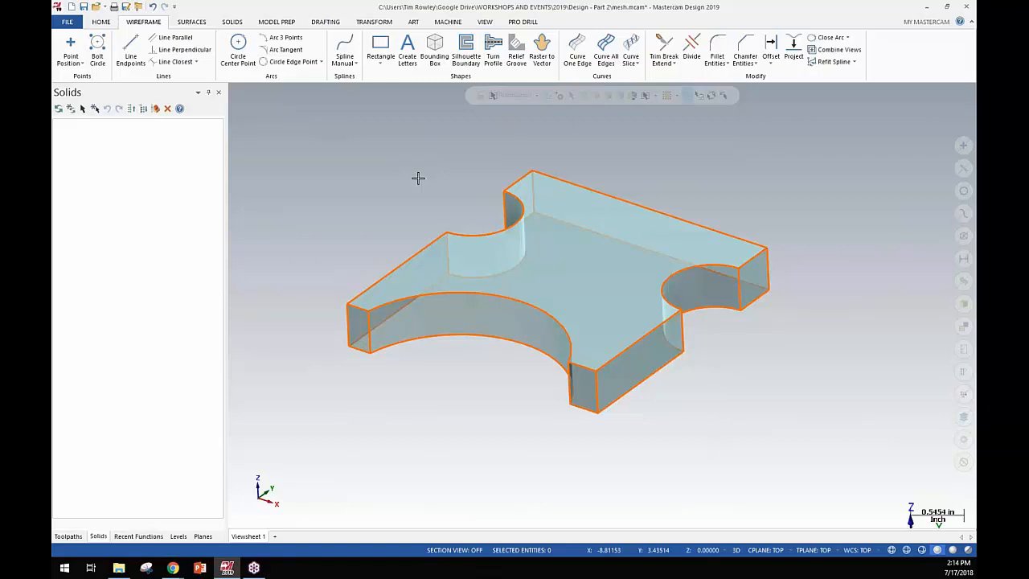
pyautogui.moveTo(417, 178)
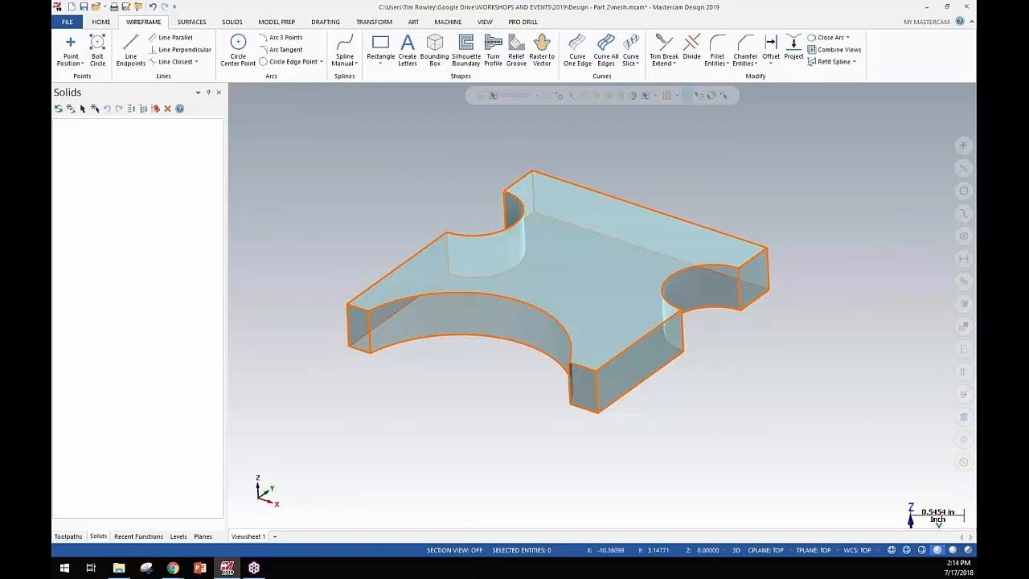
pyautogui.moveTo(340, 179)
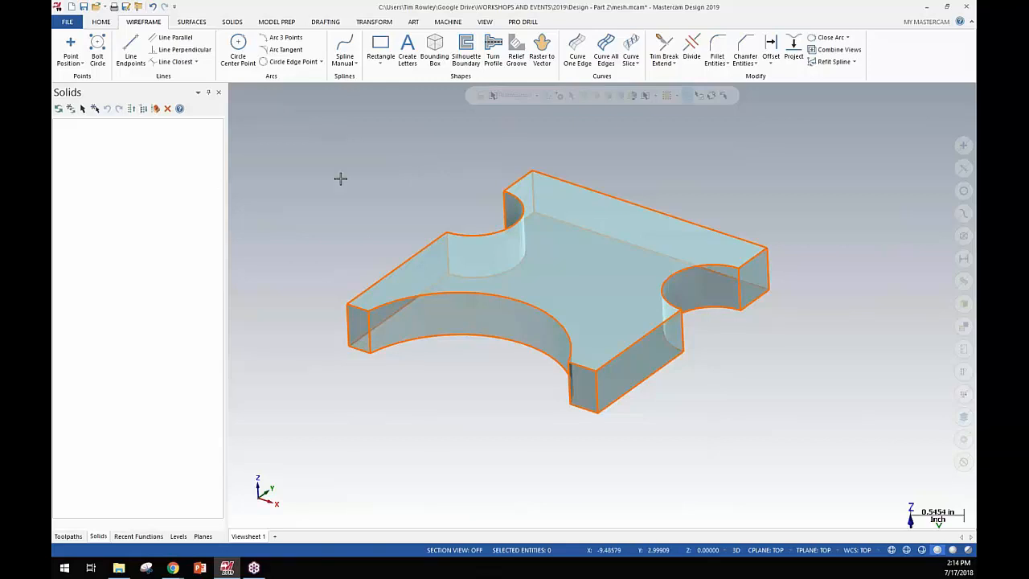
pyautogui.moveTo(428, 213)
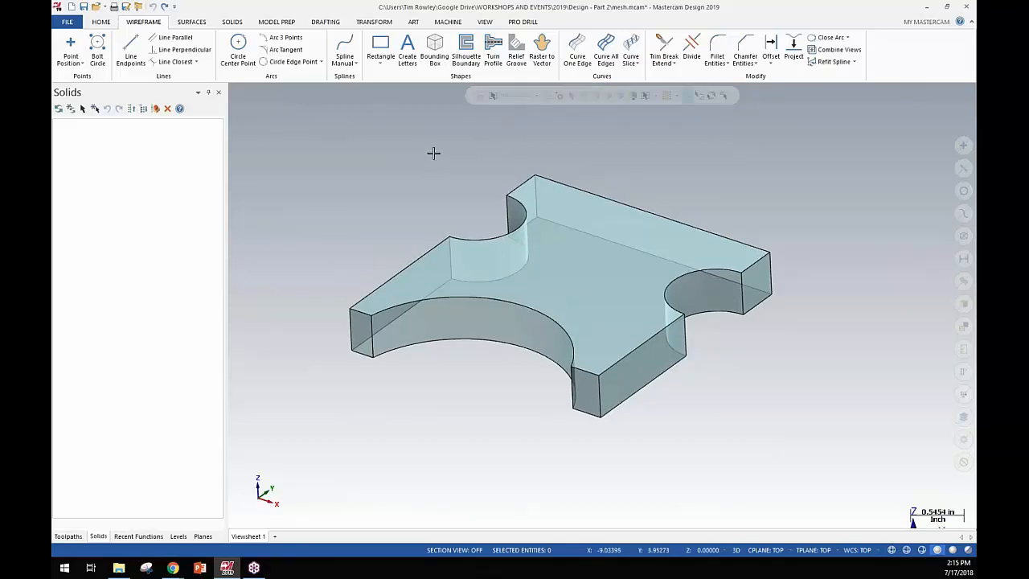
pyautogui.moveTo(404, 147)
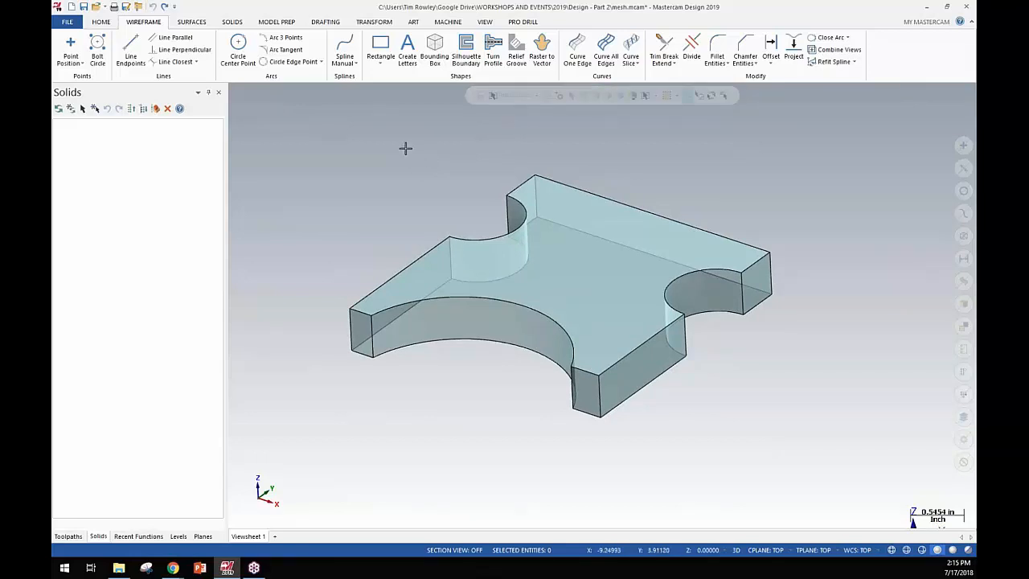
pyautogui.moveTo(262, 115)
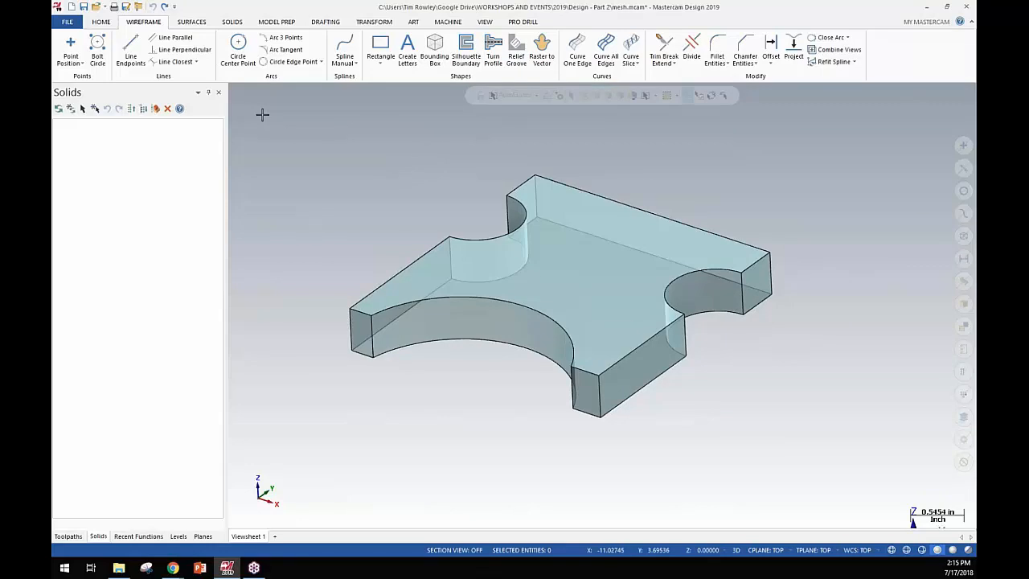
pyautogui.moveTo(384, 196)
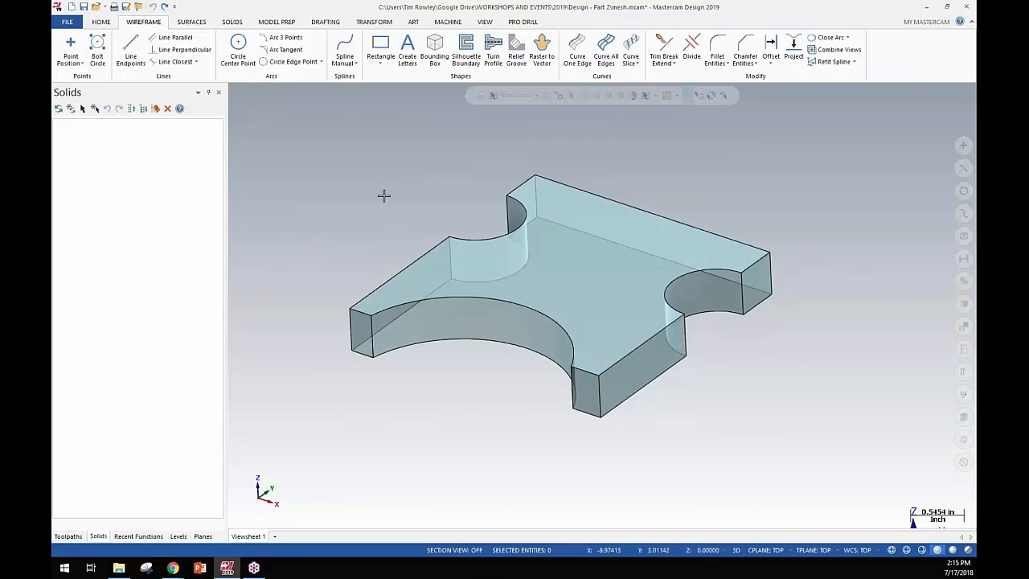
pyautogui.moveTo(191, 90)
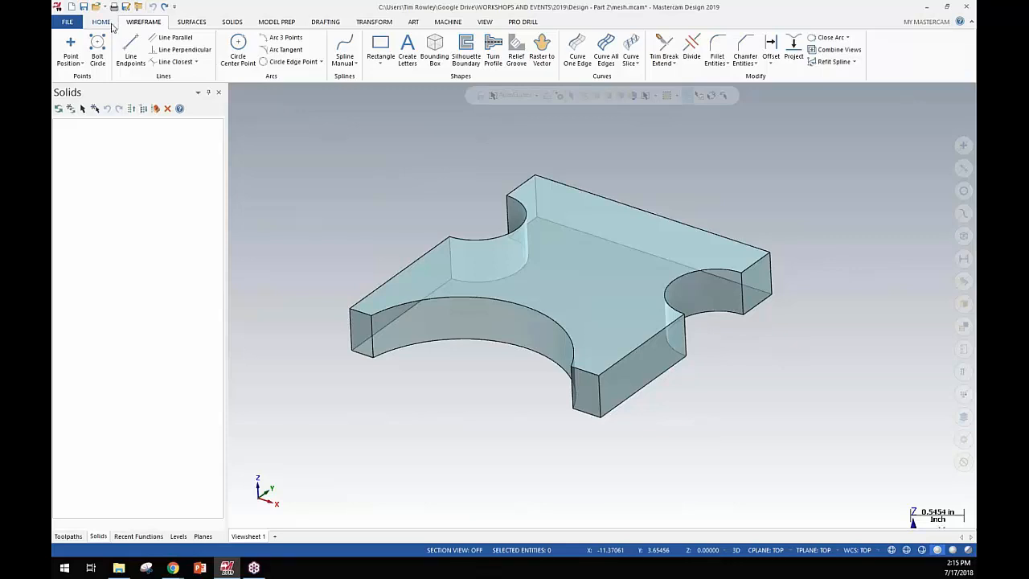
# Use Analyze Distance on mesh vertices to read the 1.5-inch edge and 0.5-inch thickness
pyautogui.click(99, 20)
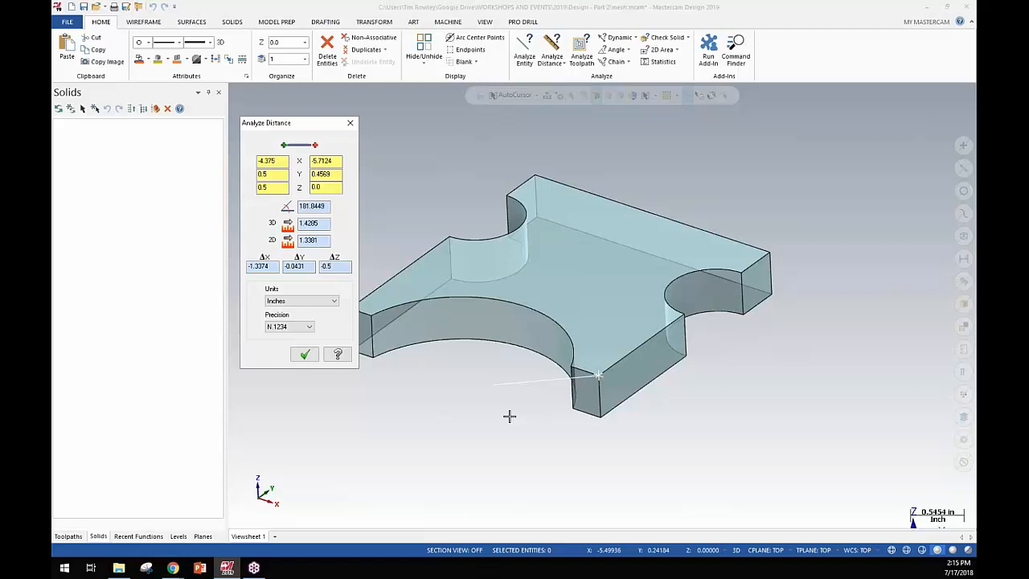
pyautogui.click(682, 321)
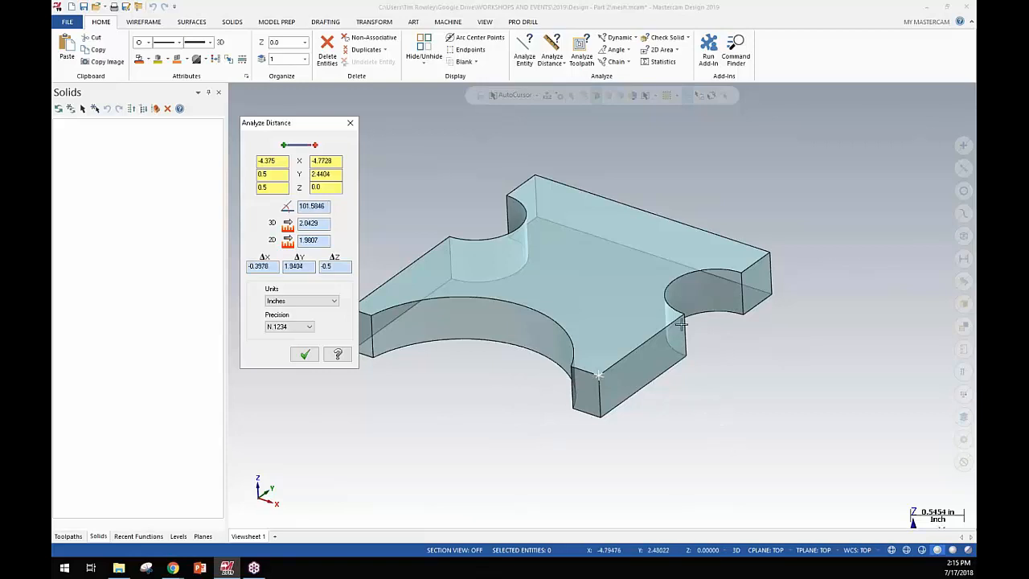
pyautogui.click(684, 314)
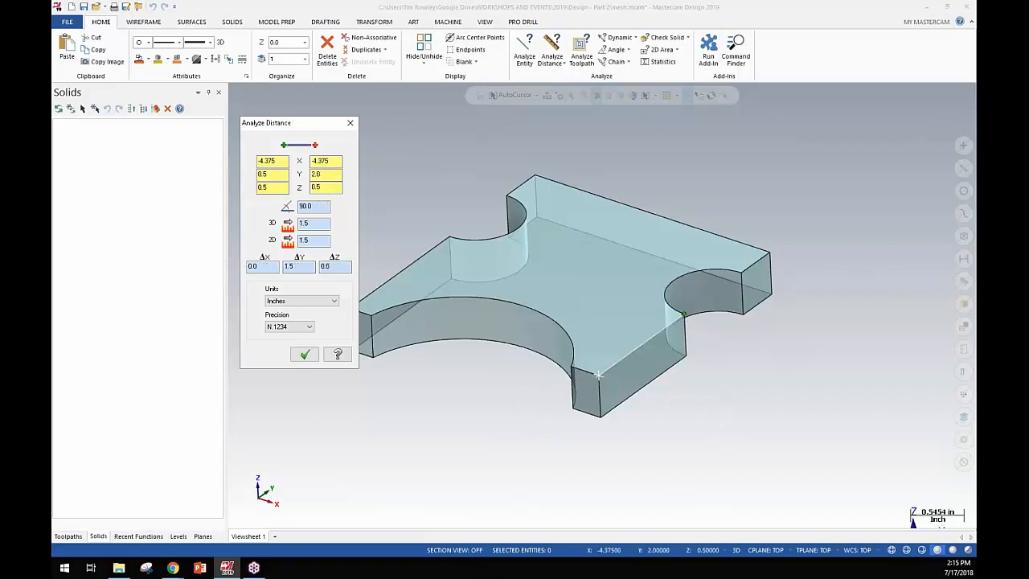
pyautogui.click(601, 376)
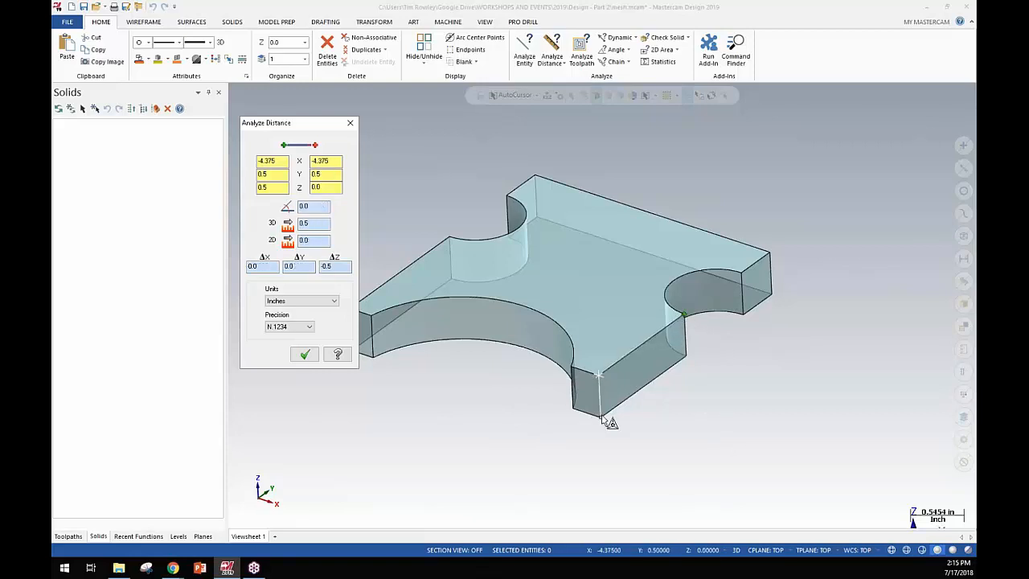